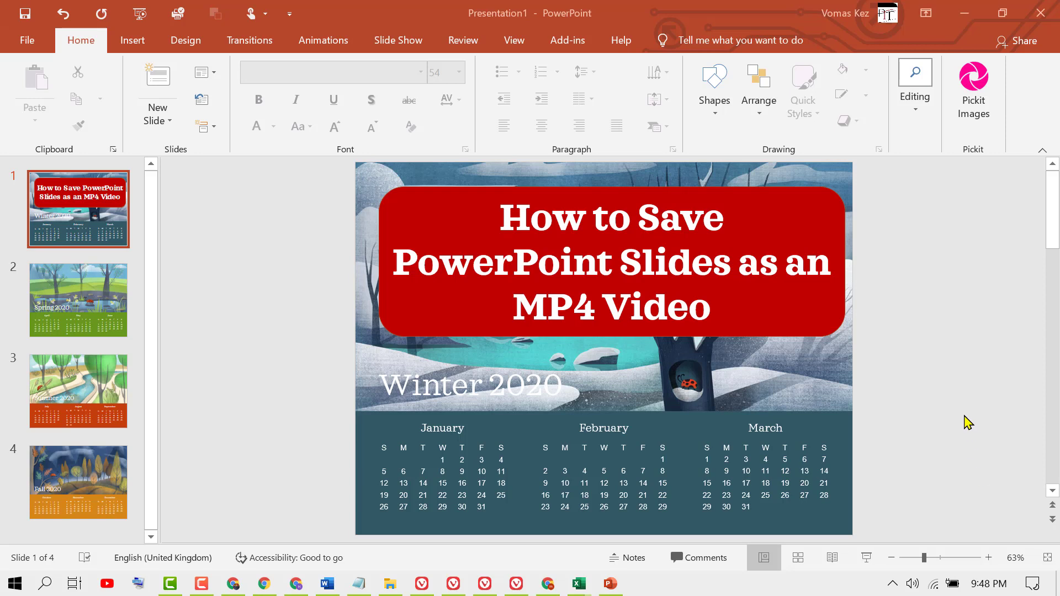
pyautogui.moveTo(178, 263)
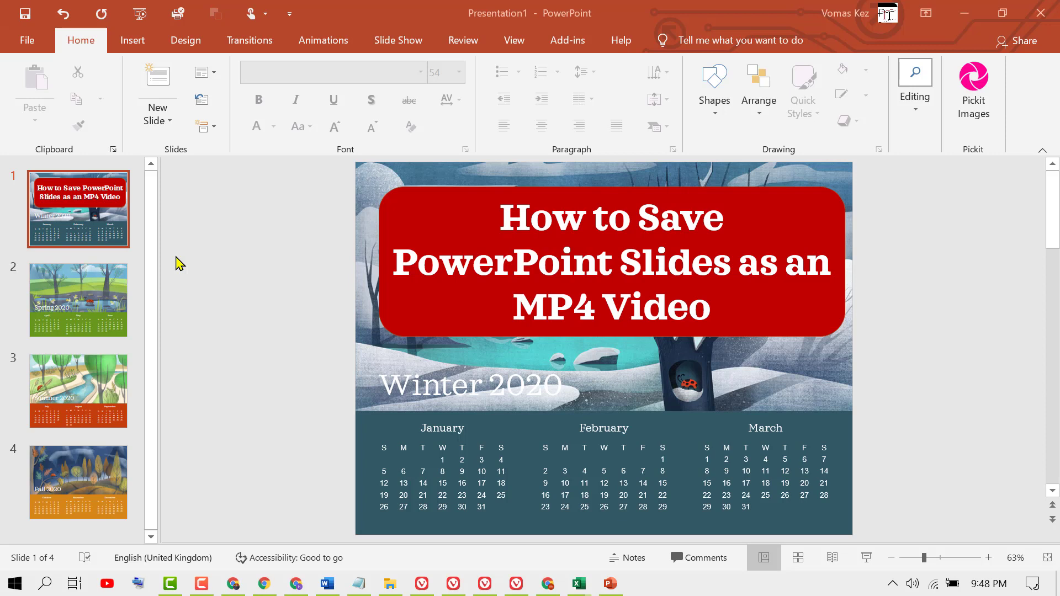
pyautogui.moveTo(177, 356)
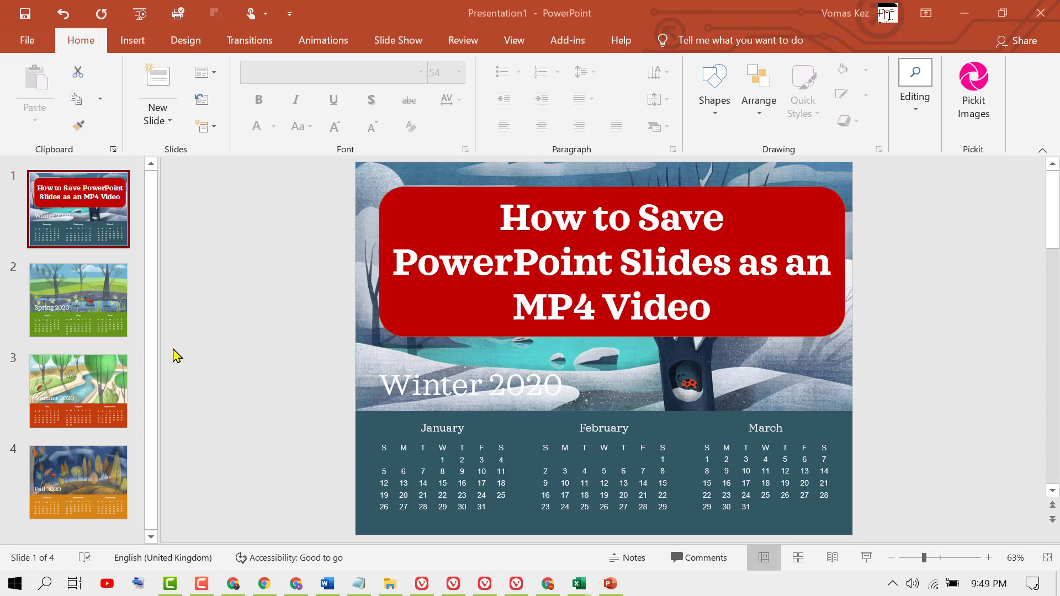
pyautogui.moveTo(92, 290)
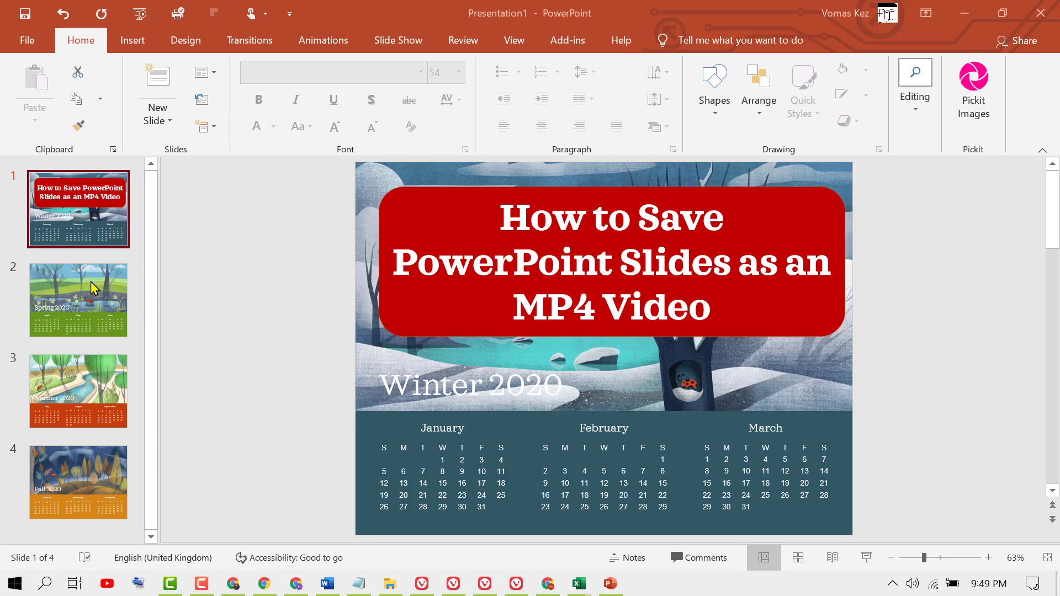
# - Preview the Spring 2020 and title slides, then reach Export > Create a Video showing HD 720p, one second per slide
pyautogui.click(77, 481)
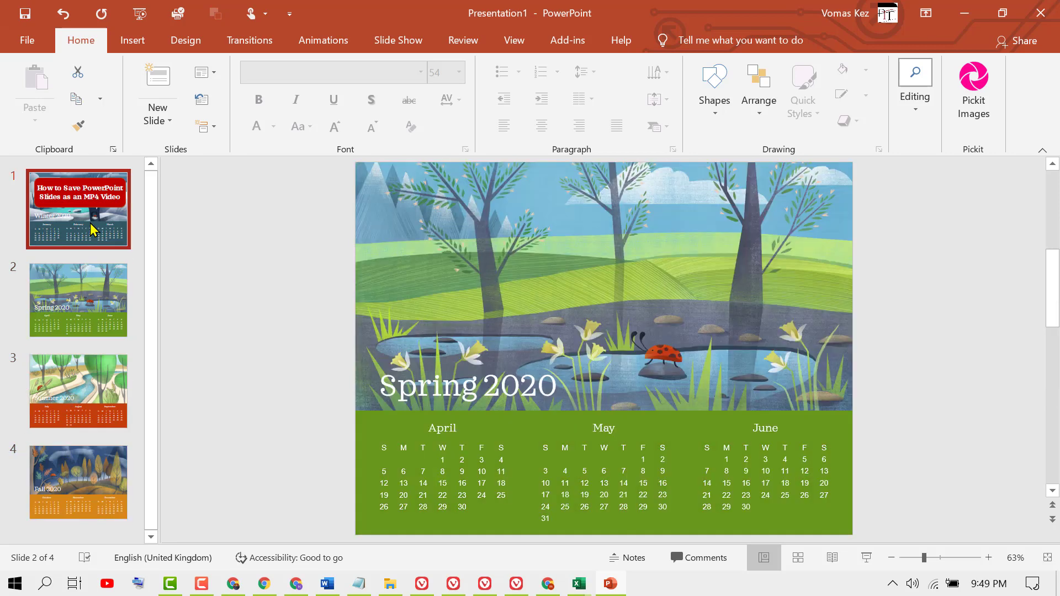
pyautogui.click(78, 208)
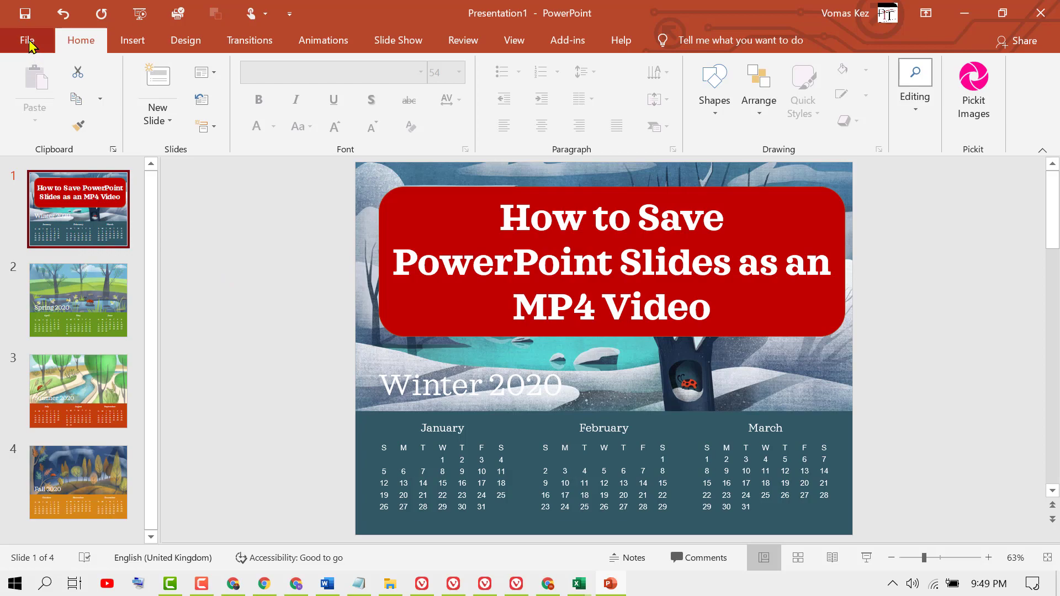
pyautogui.click(27, 40)
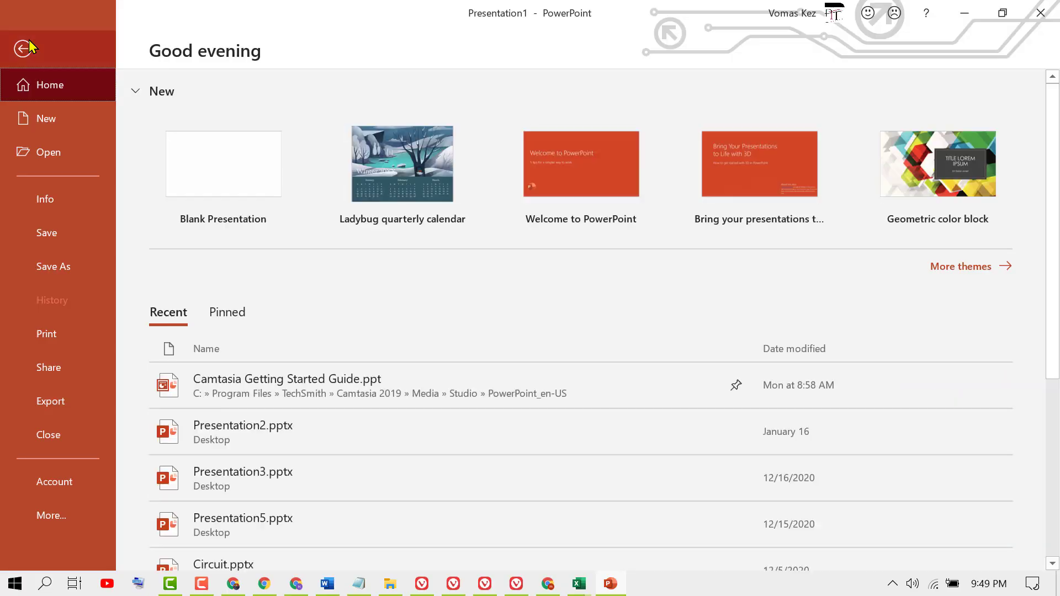
pyautogui.moveTo(50, 401)
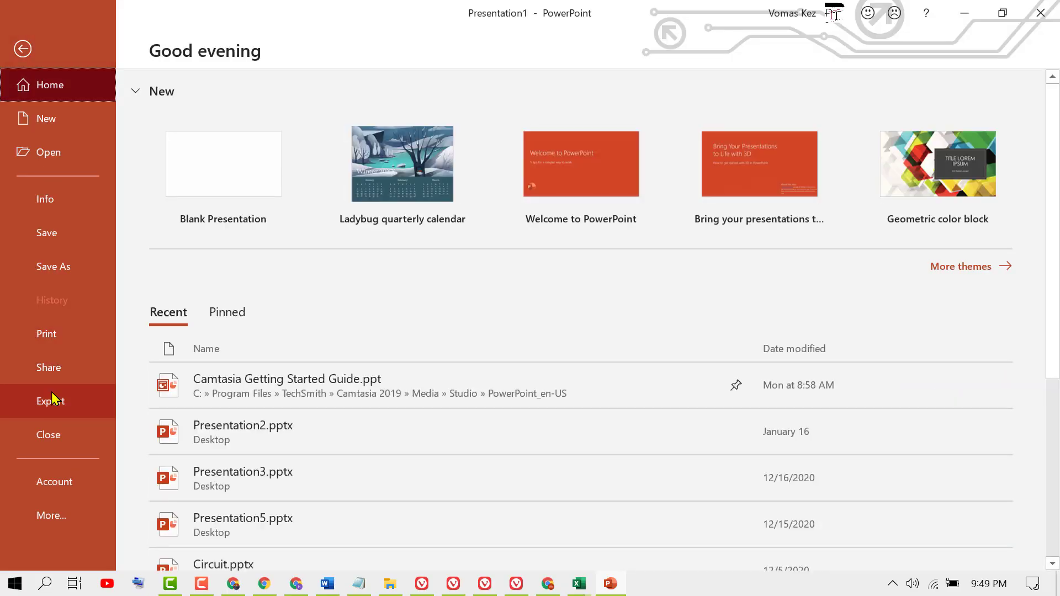
pyautogui.click(50, 400)
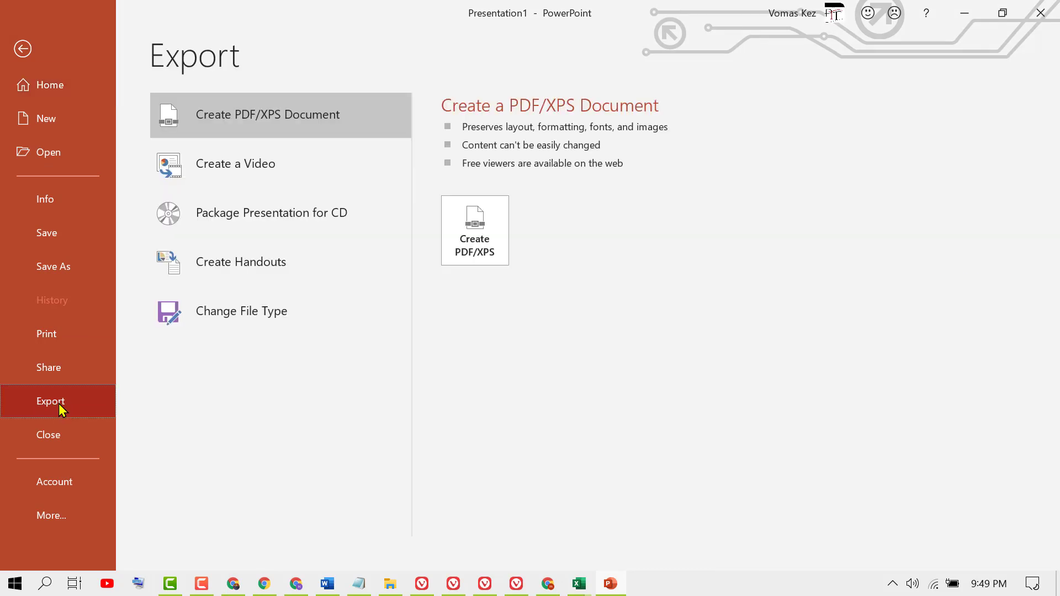
pyautogui.moveTo(234, 164)
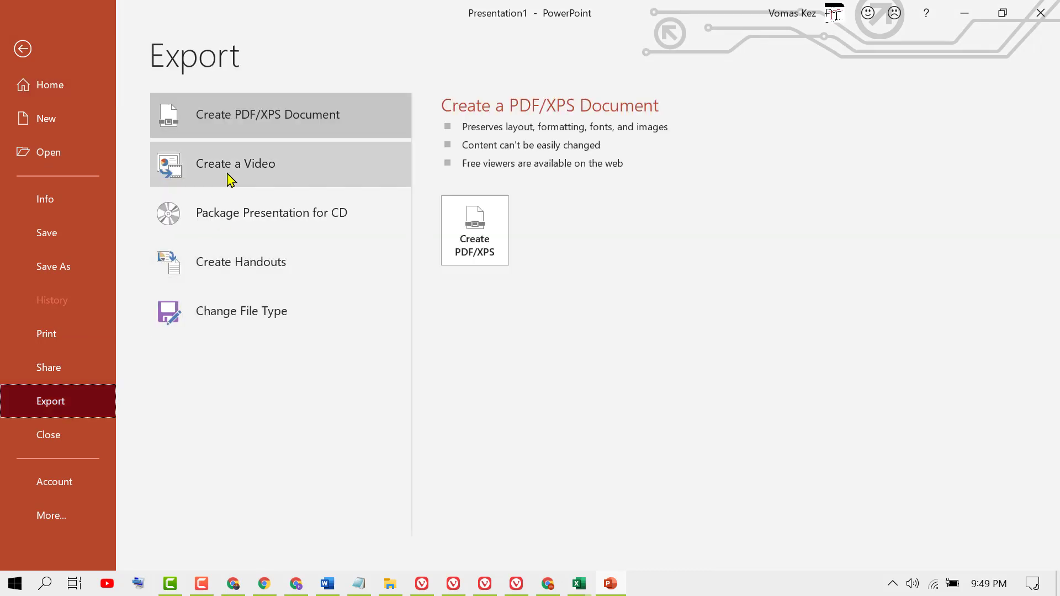
pyautogui.moveTo(219, 174)
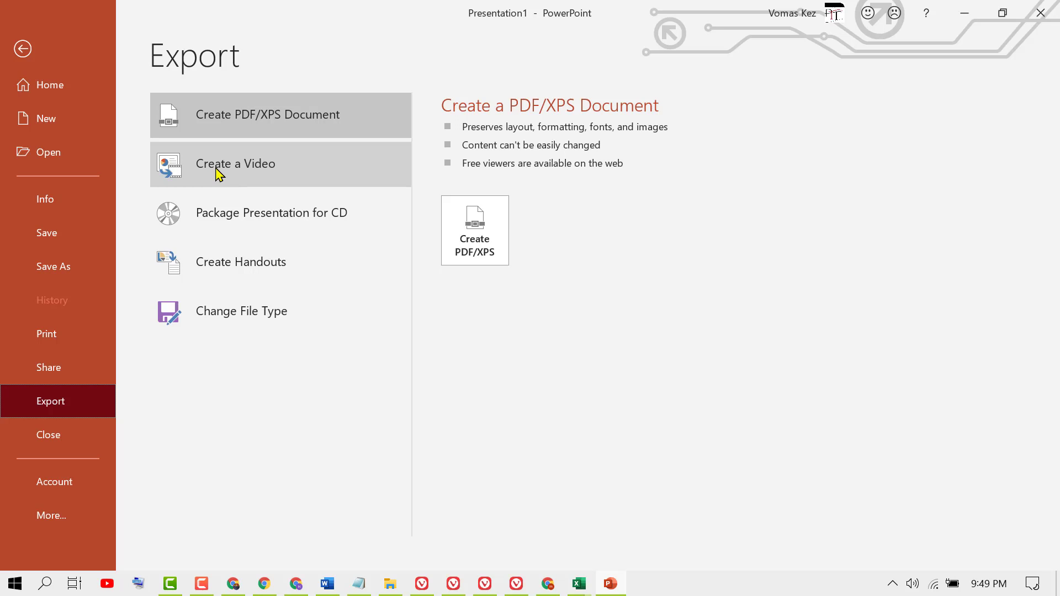
pyautogui.moveTo(237, 170)
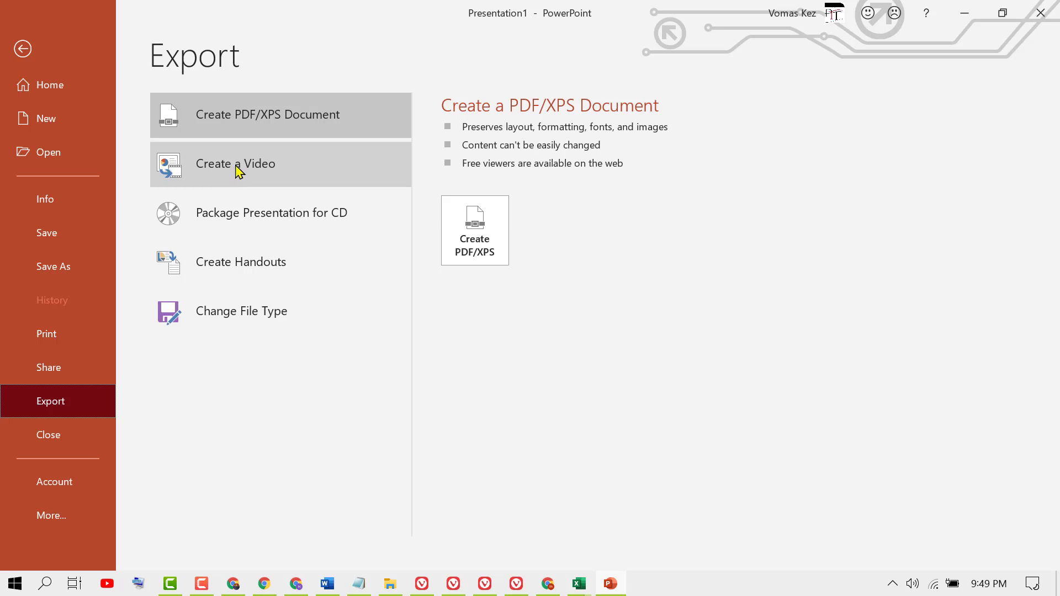
pyautogui.click(235, 164)
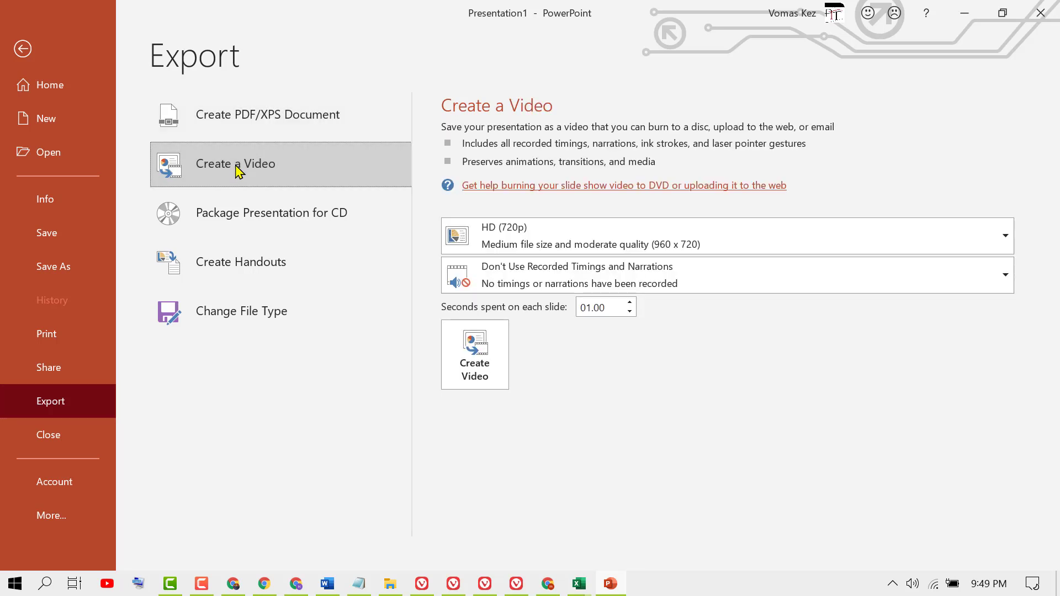
pyautogui.moveTo(975, 237)
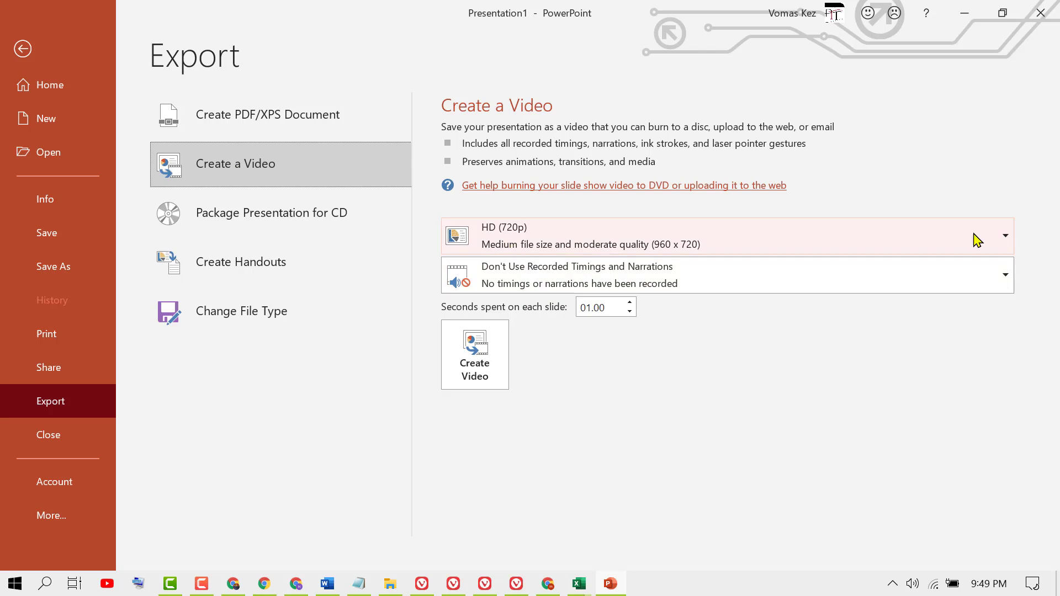
pyautogui.moveTo(1007, 245)
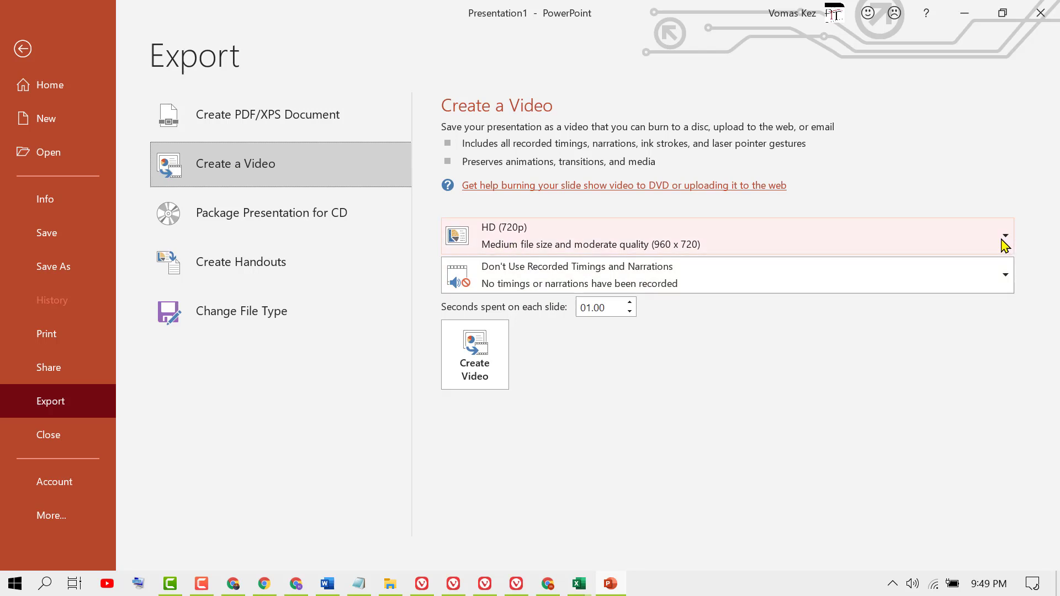
# - Choose Full HD (1080p) quality, nudging the seconds spinner up and back to 01.00 per slide
pyautogui.click(1005, 235)
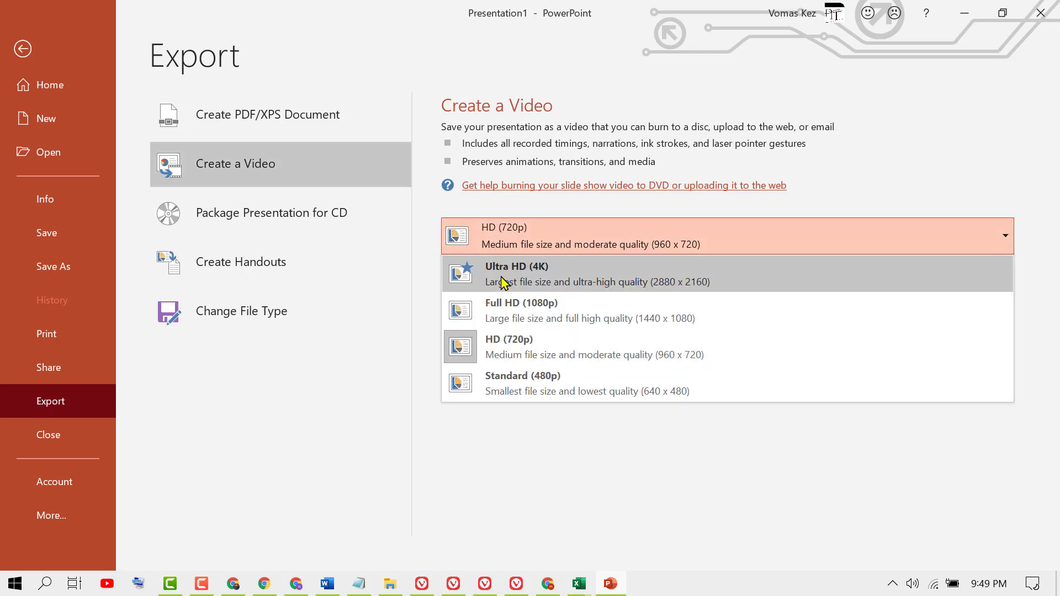
pyautogui.moveTo(550, 279)
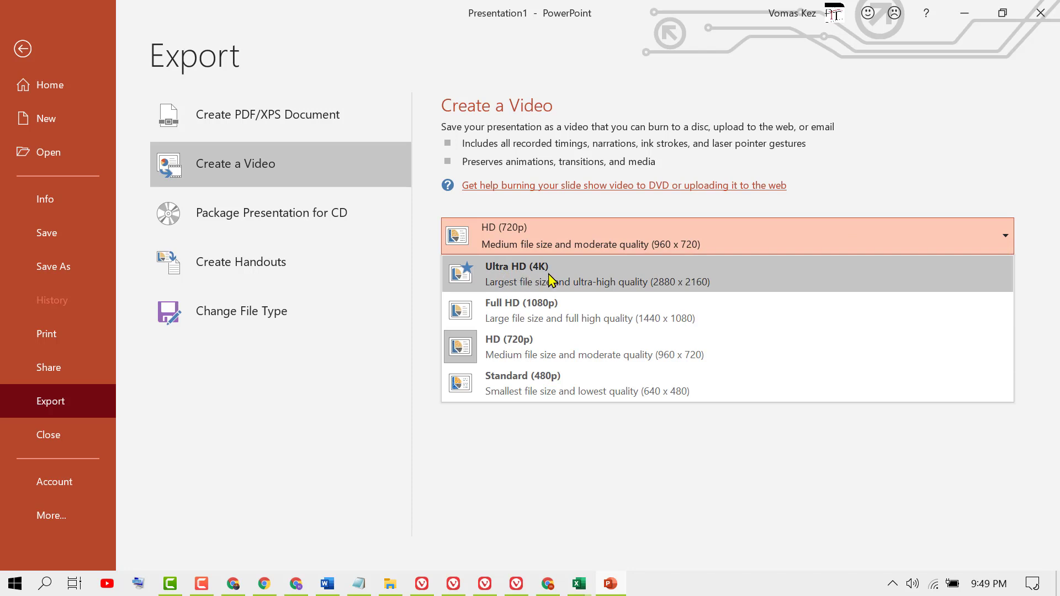
pyautogui.moveTo(528, 310)
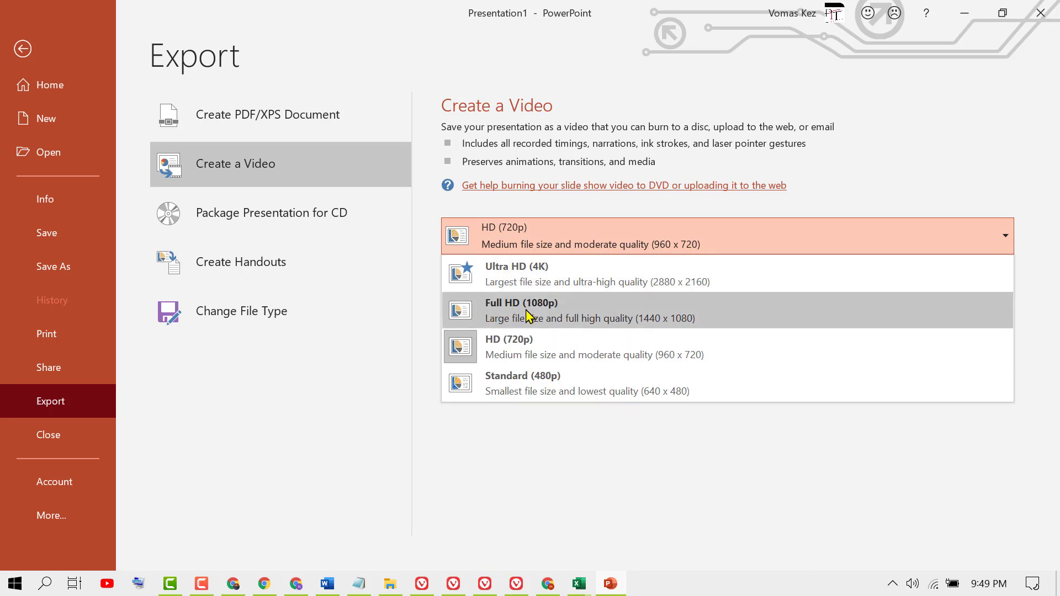
pyautogui.moveTo(505, 346)
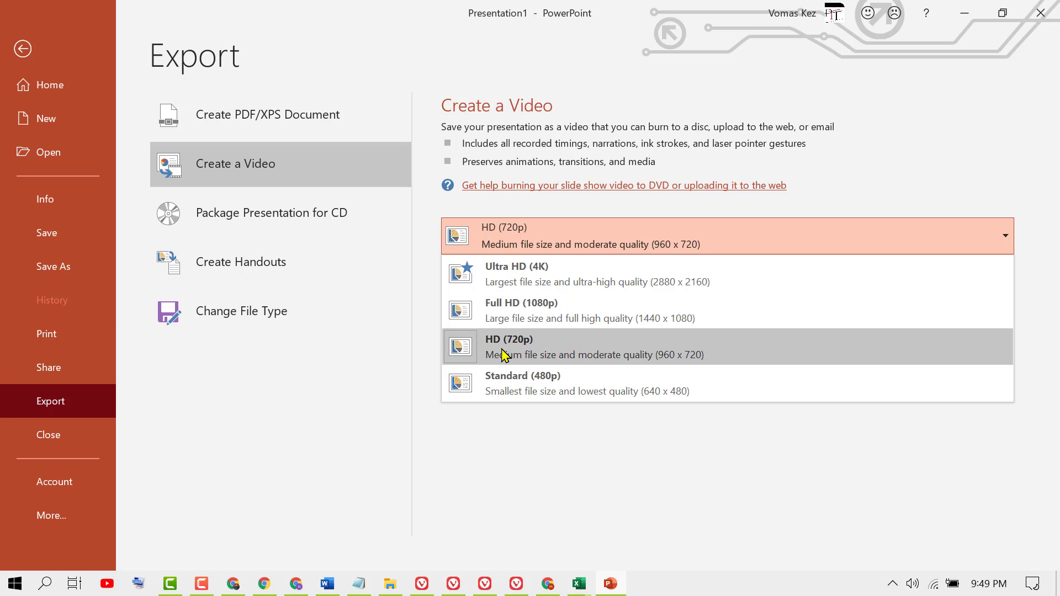
pyautogui.click(520, 309)
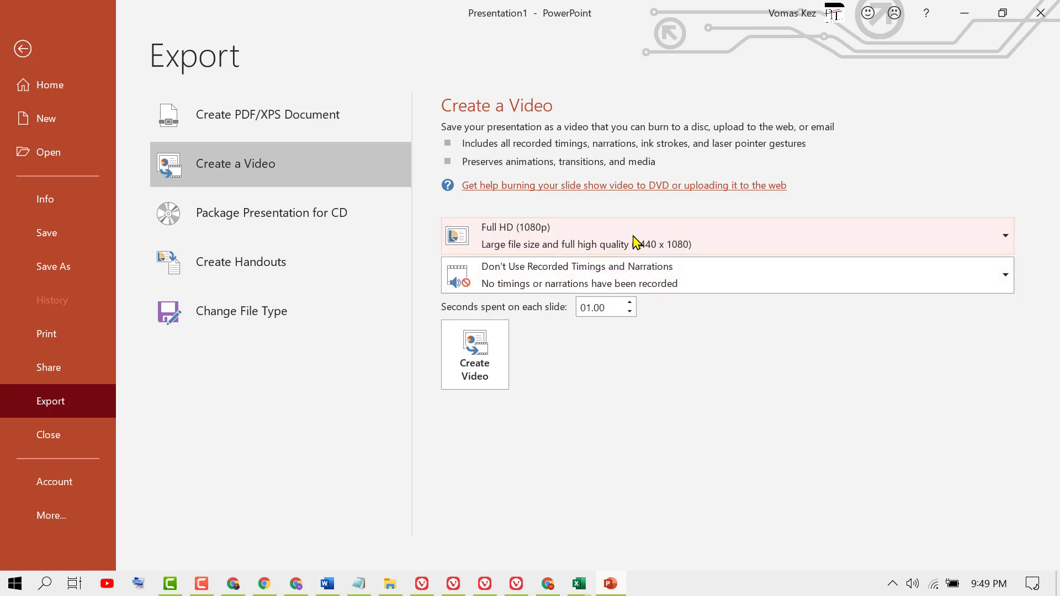
pyautogui.moveTo(488, 257)
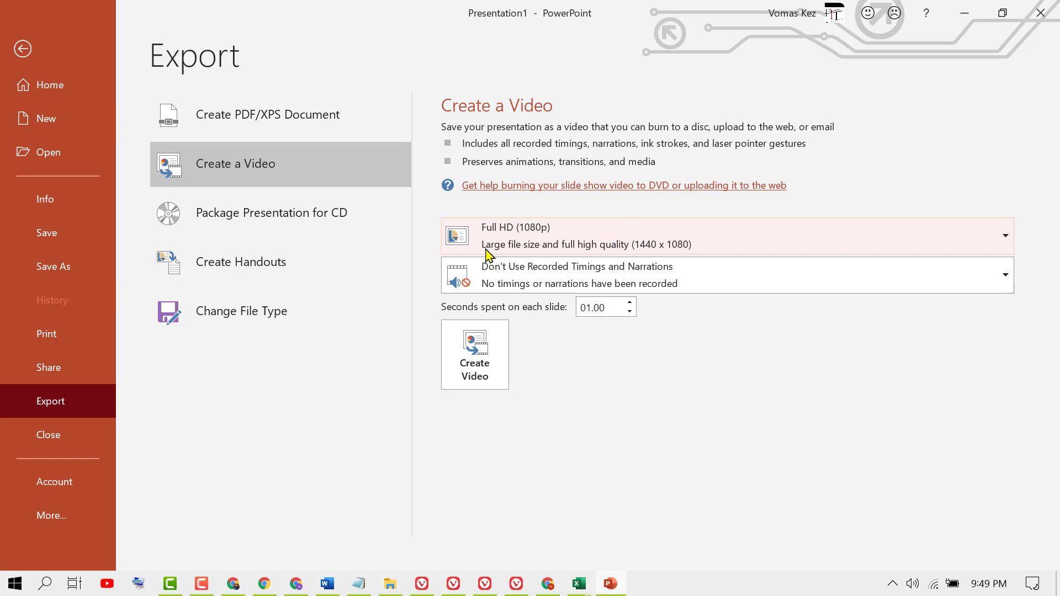
pyautogui.moveTo(604, 254)
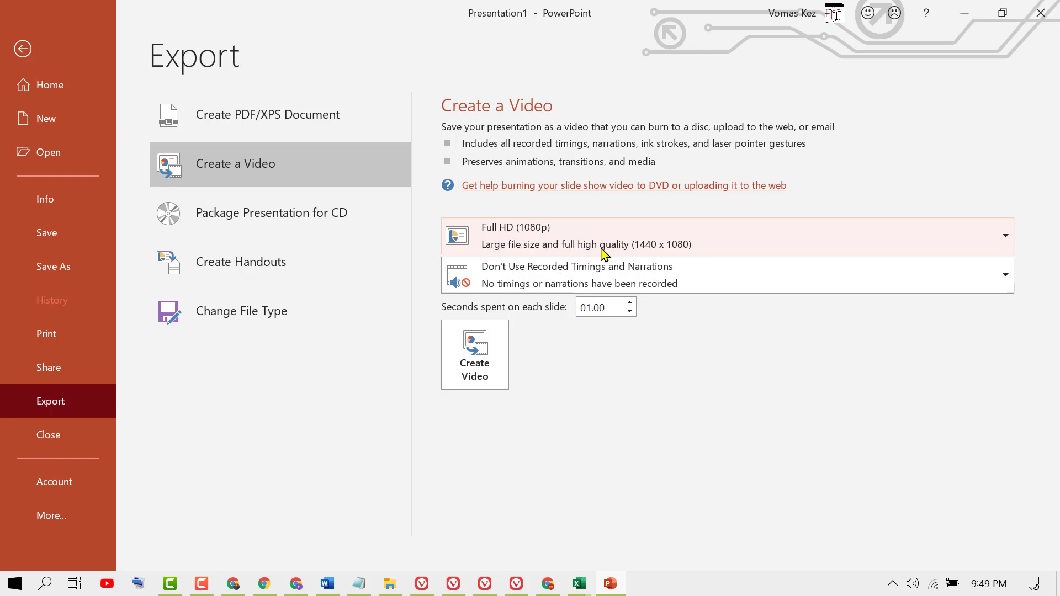
pyautogui.moveTo(460, 318)
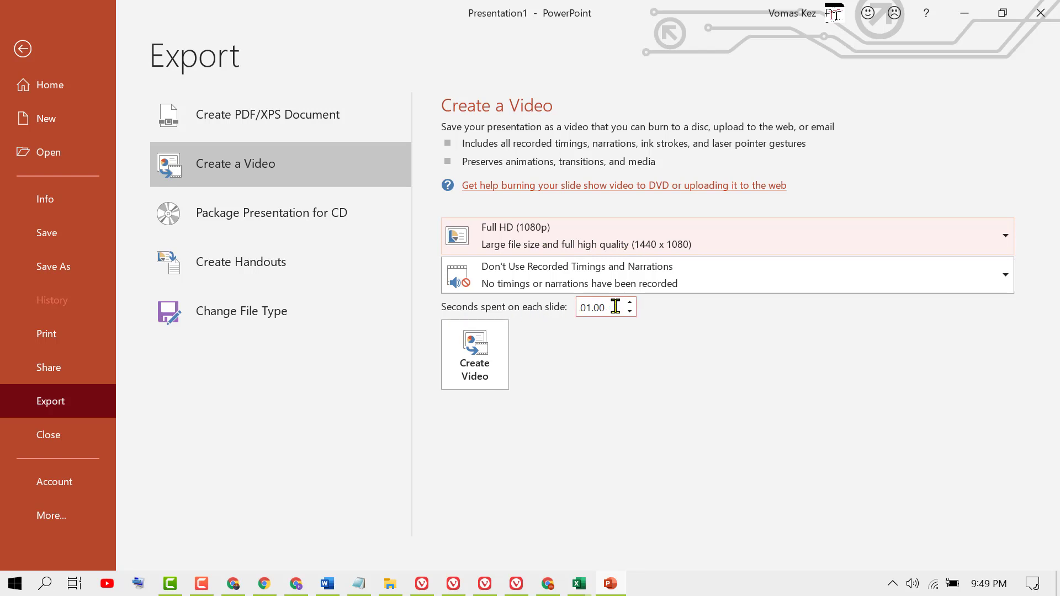
pyautogui.click(629, 303)
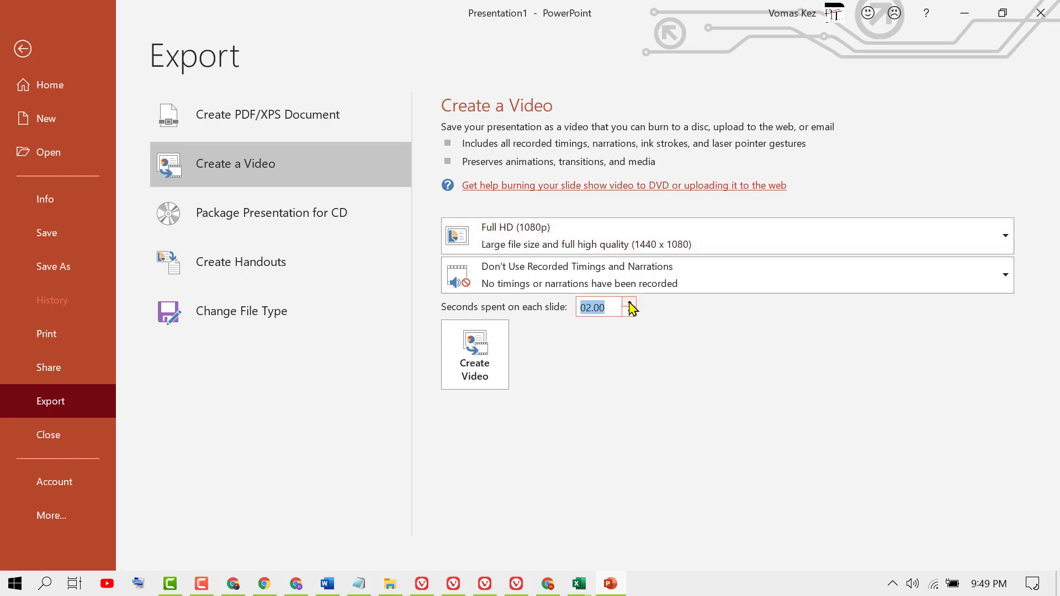
pyautogui.click(629, 311)
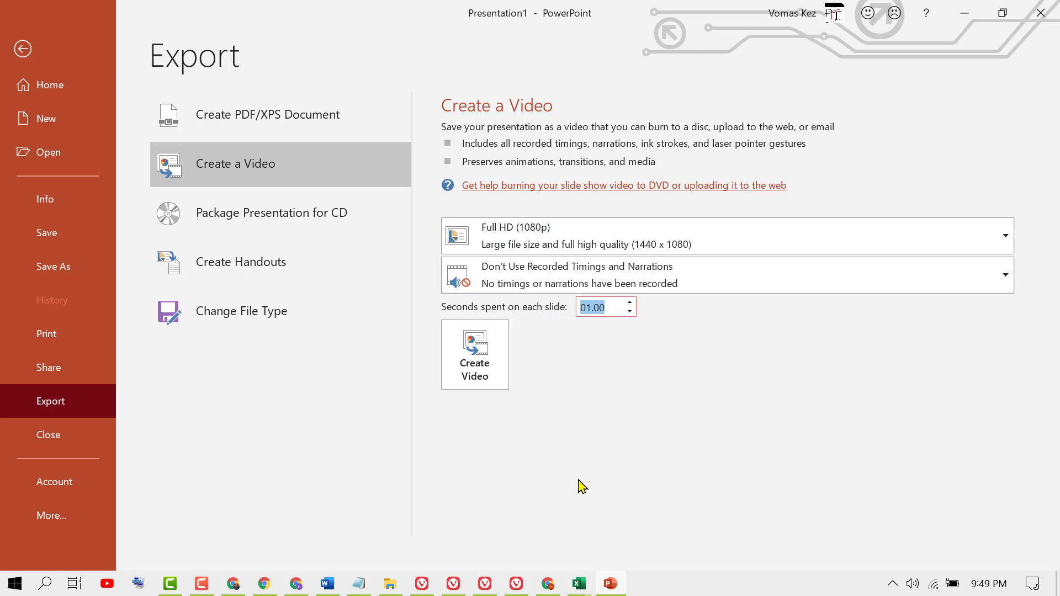
pyautogui.moveTo(475, 352)
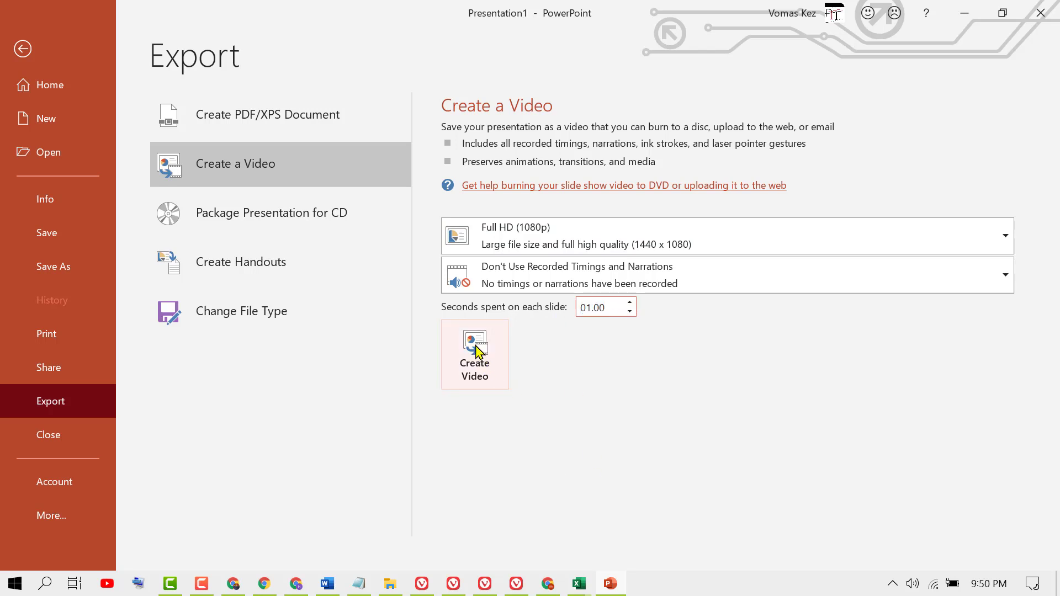
# - Create the video as Winter 2020.mp4 and launch it from the desktop for playback
pyautogui.click(475, 355)
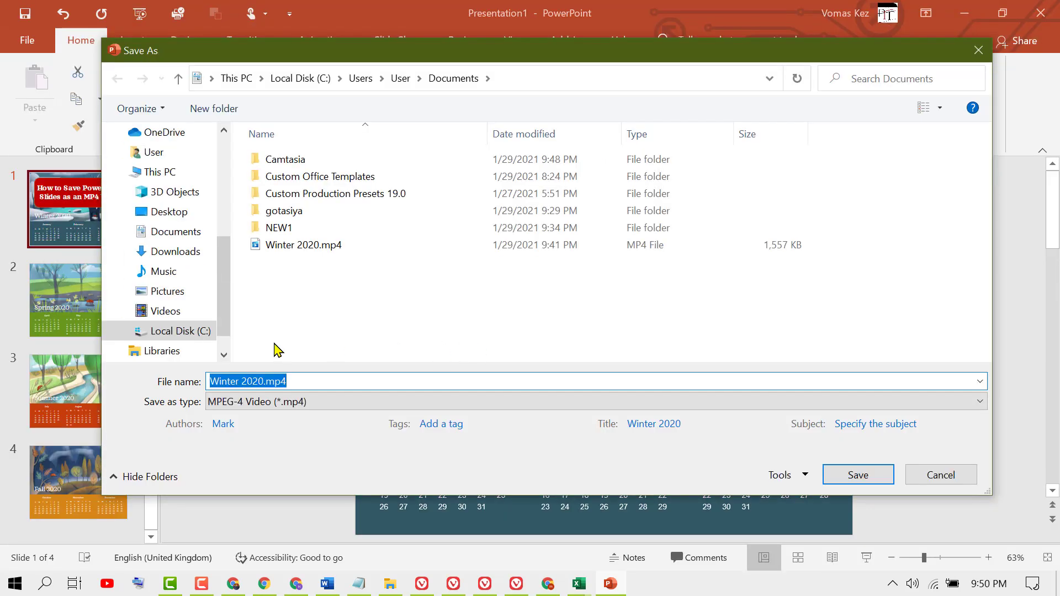
pyautogui.moveTo(857, 475)
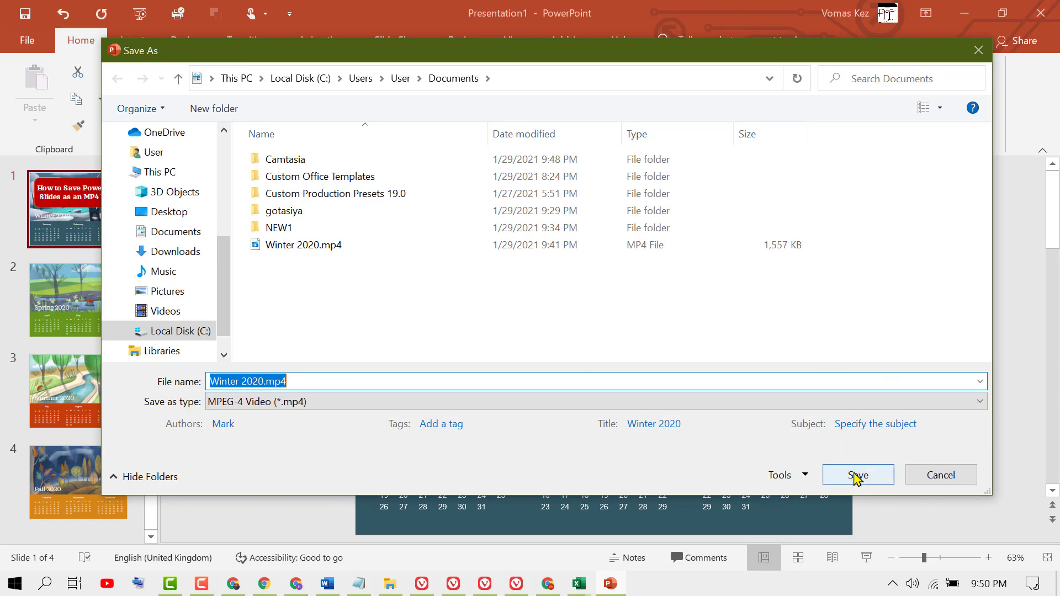
pyautogui.click(857, 475)
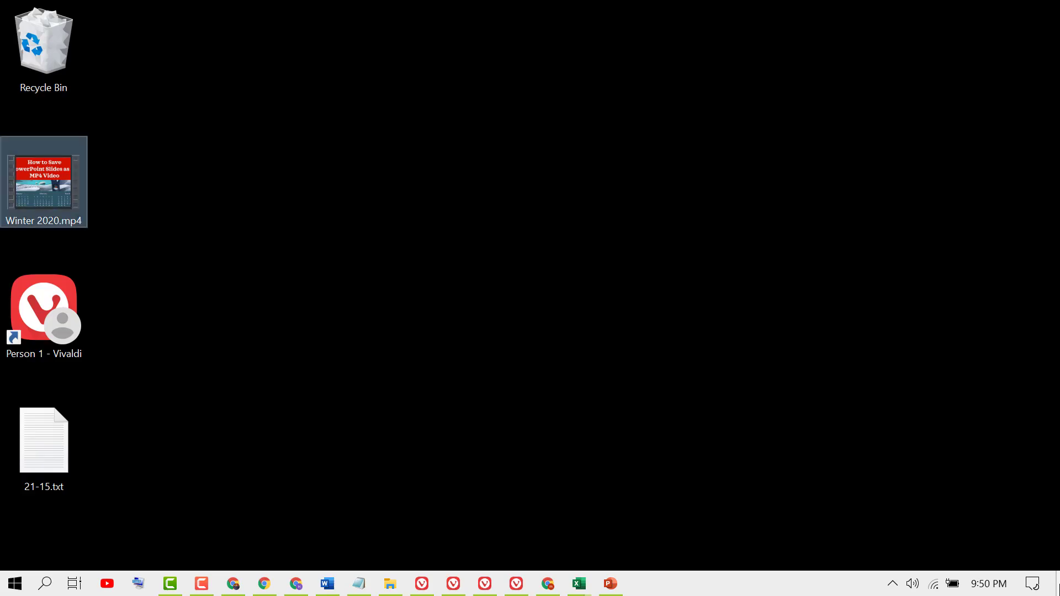
pyautogui.moveTo(60, 182)
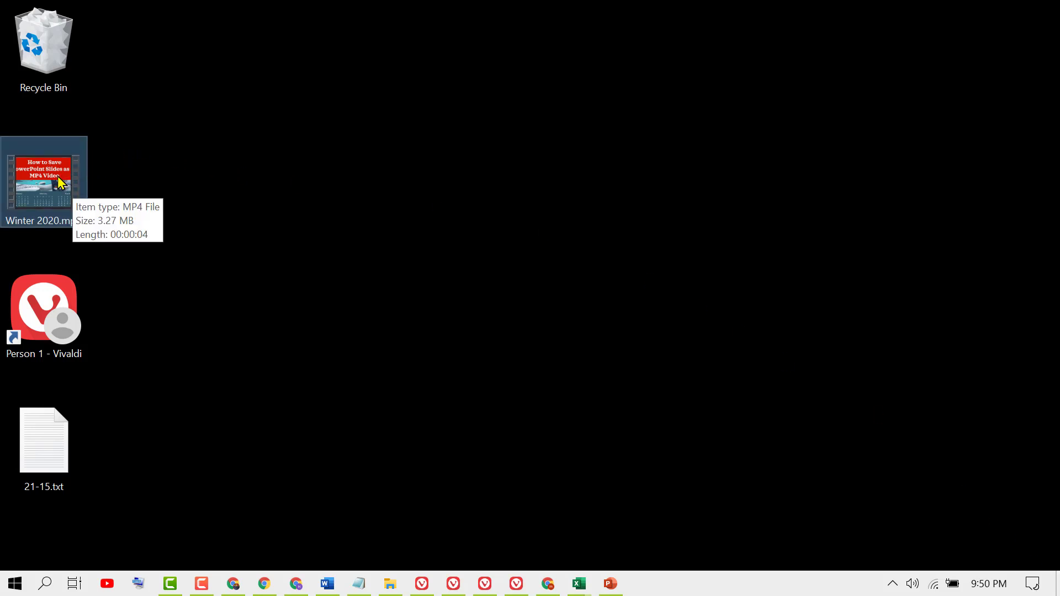
pyautogui.doubleClick(43, 175)
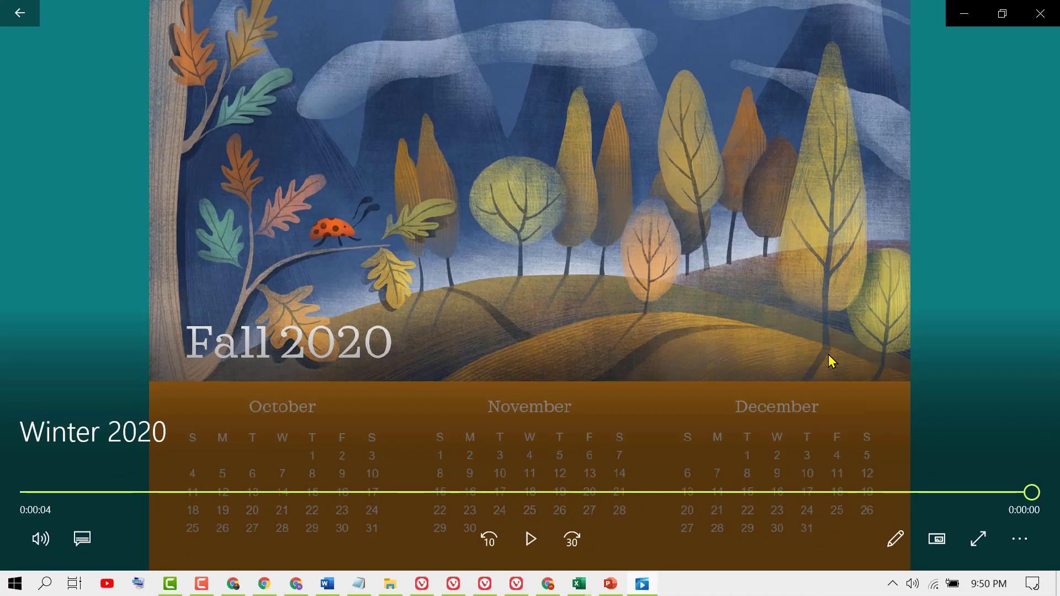
pyautogui.moveTo(1040, 14)
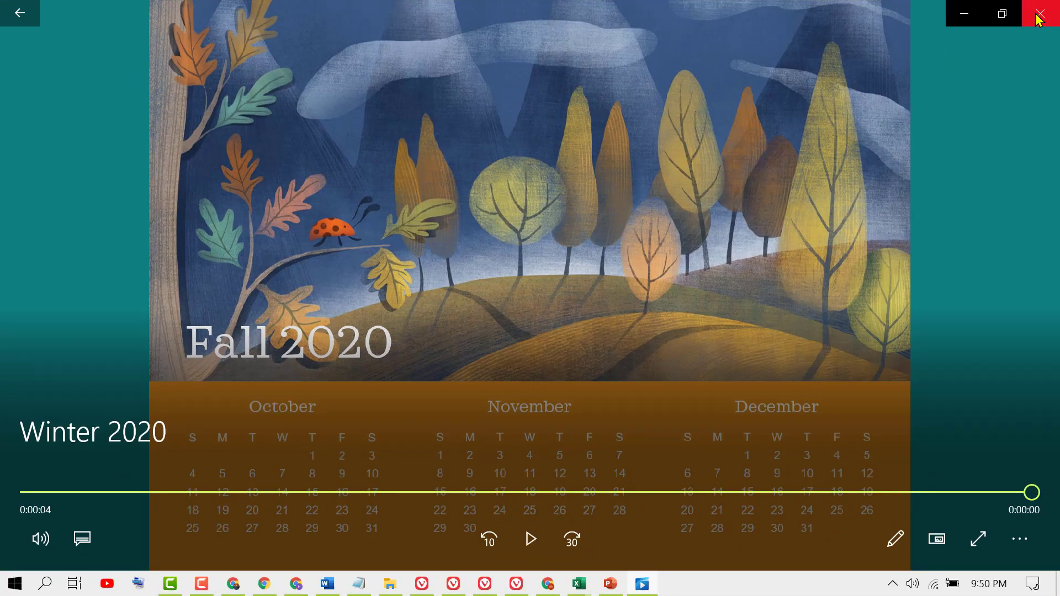
# - Close the Movies & TV player after the four-second video ends, leaving the desktop showing
pyautogui.click(1040, 13)
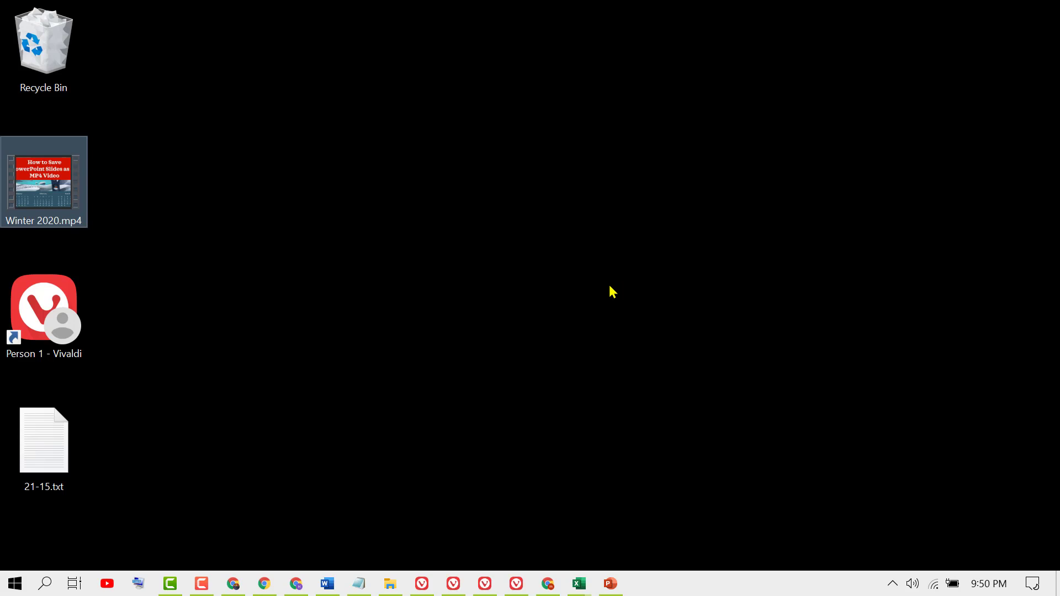